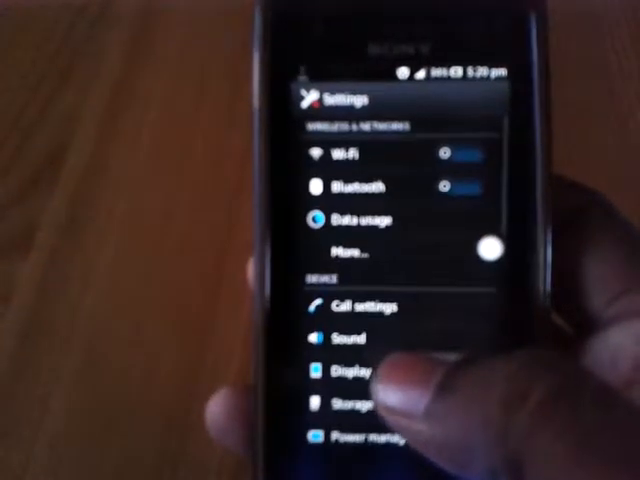
# - Scroll down the Settings list to reach Apps and its downloaded apps
pyautogui.scroll(-3)
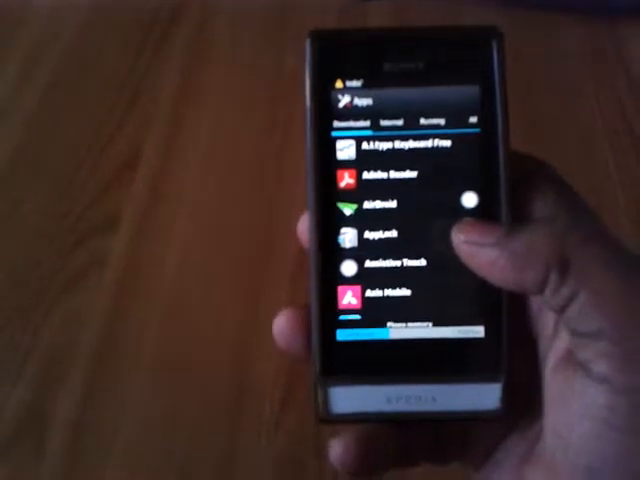
# - Open Assistive Touch's app details from the downloaded apps list
pyautogui.click(385, 263)
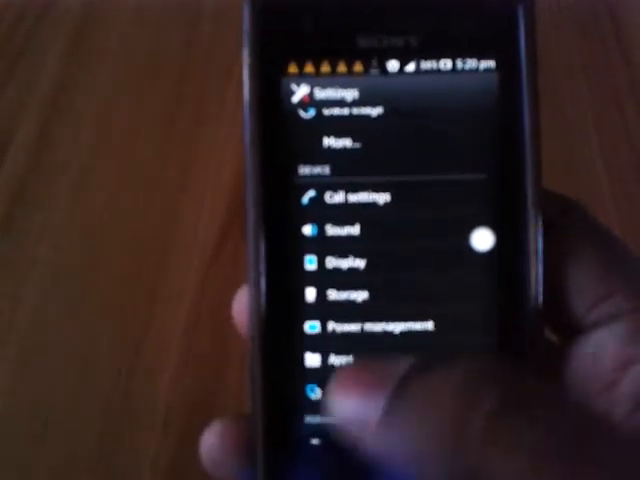
# - Open Security settings and its Device administrators list to find Assistive Touch
pyautogui.scroll(-3)
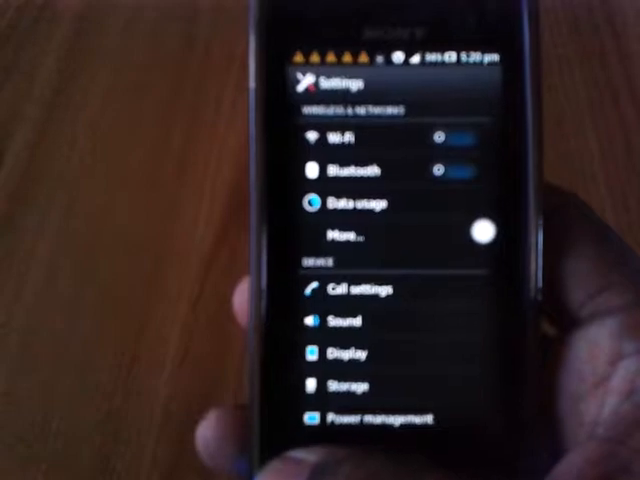
pyautogui.scroll(-3)
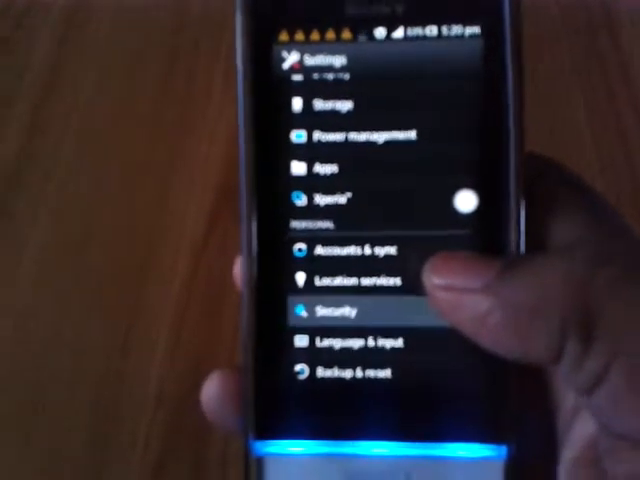
pyautogui.click(325, 307)
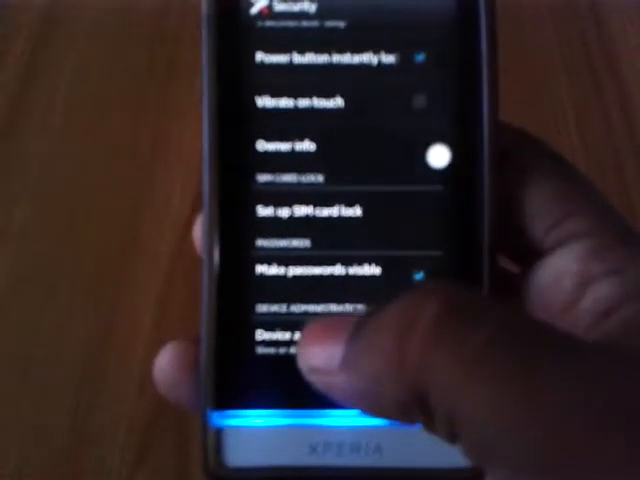
pyautogui.click(320, 335)
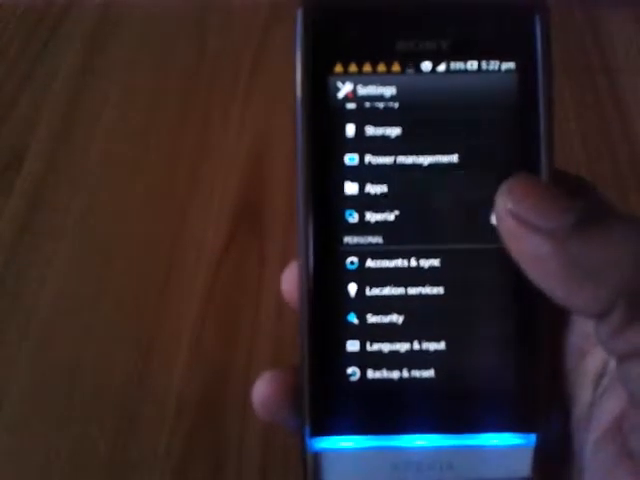
# - Uninstall Assistive Touch from Apps, confirming and dismissing the Uninstall finished message
pyautogui.click(378, 188)
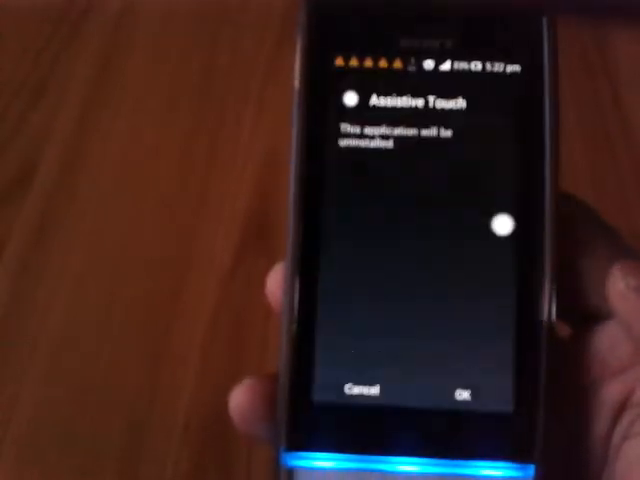
pyautogui.click(457, 390)
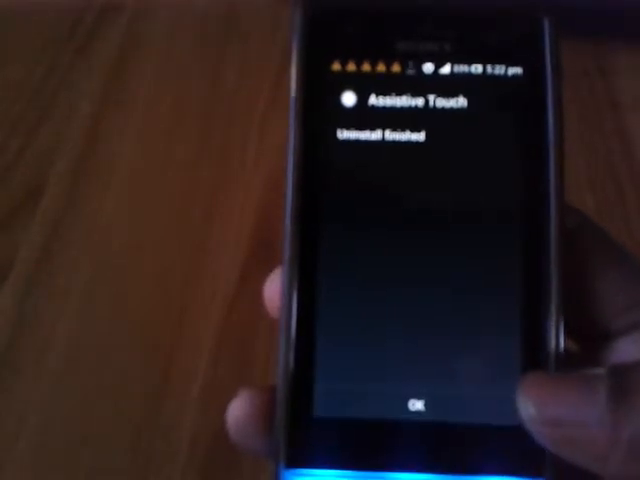
pyautogui.click(415, 405)
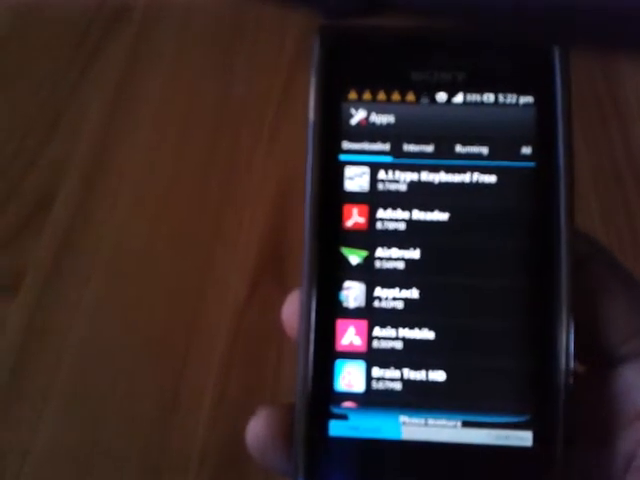